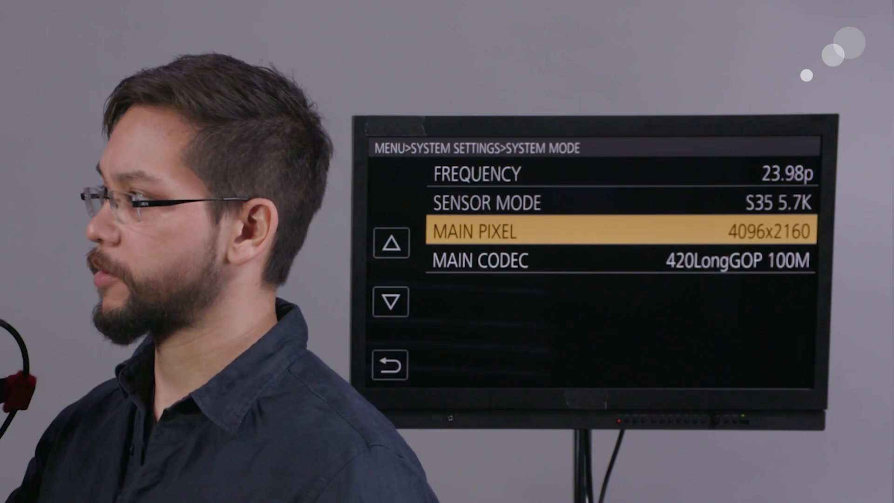
left_click(392, 301)
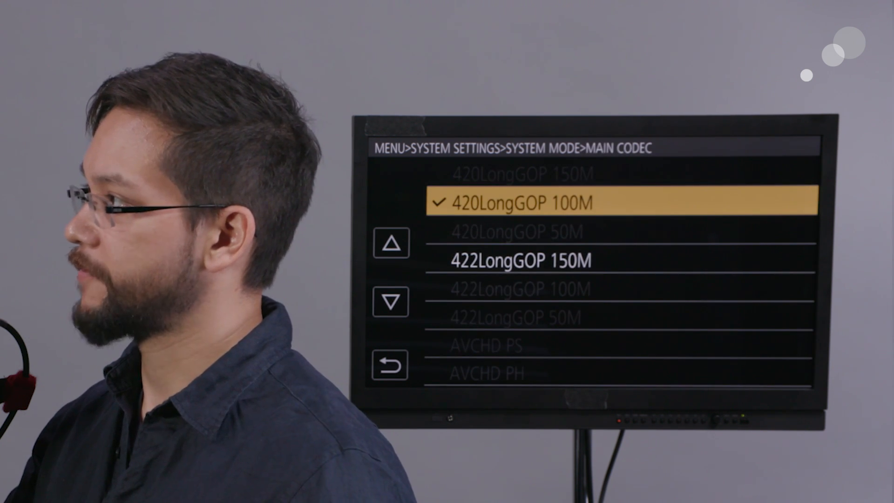
left_click(391, 300)
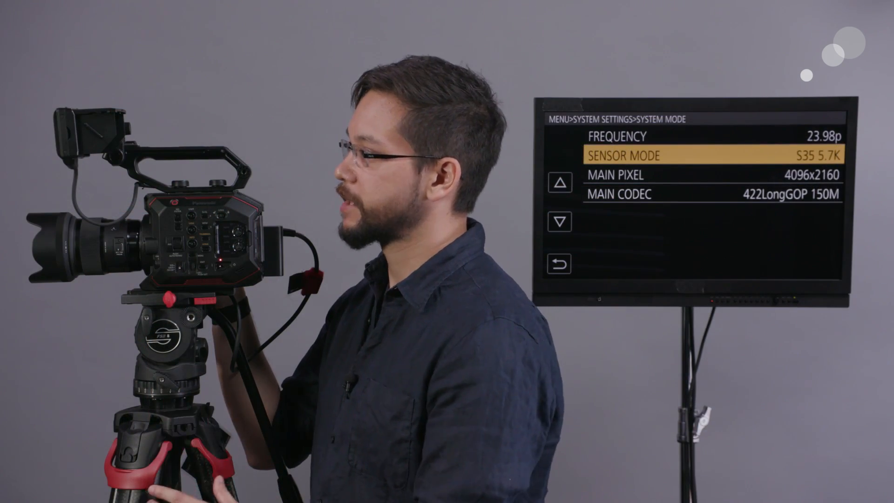
left_click(559, 183)
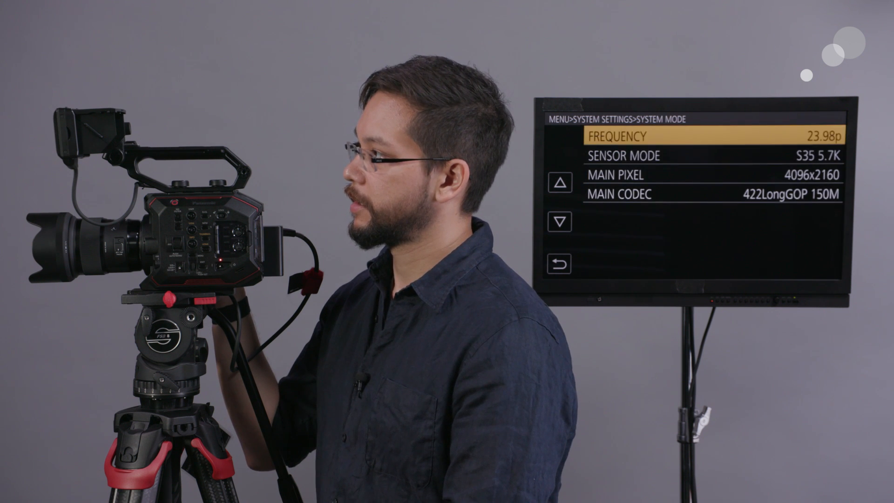